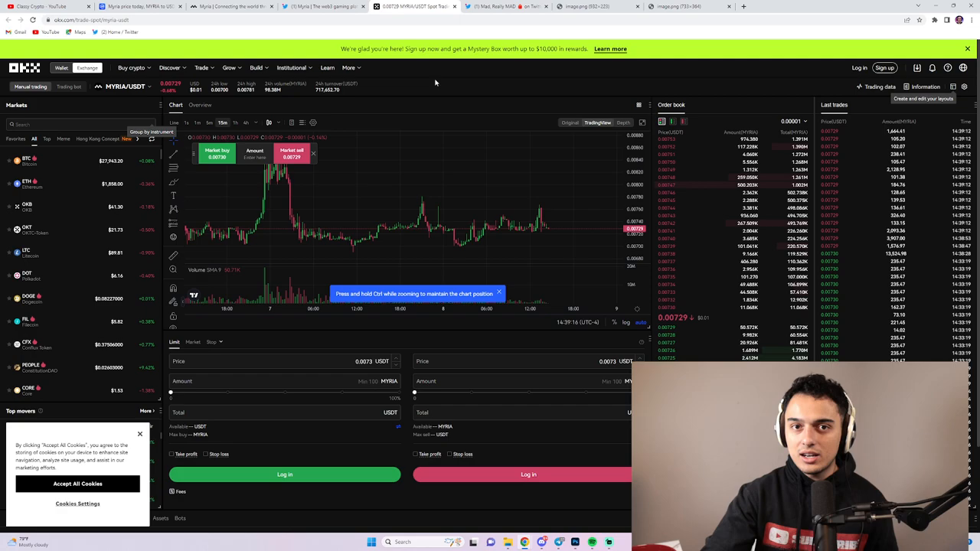
- Switch to the Twitter tab showing the Myria node batch pricing table photo
{"action": "left_click", "coordinate": [237, 6]}
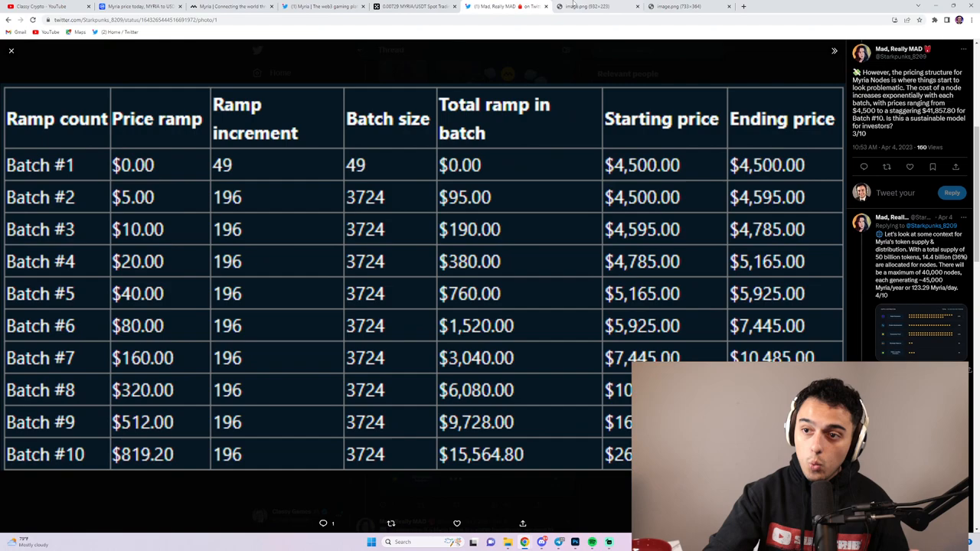
- Open the image.png tab calculating 2,465.7534 MYRIA per node from year 1 distribution
{"action": "left_click", "coordinate": [593, 8]}
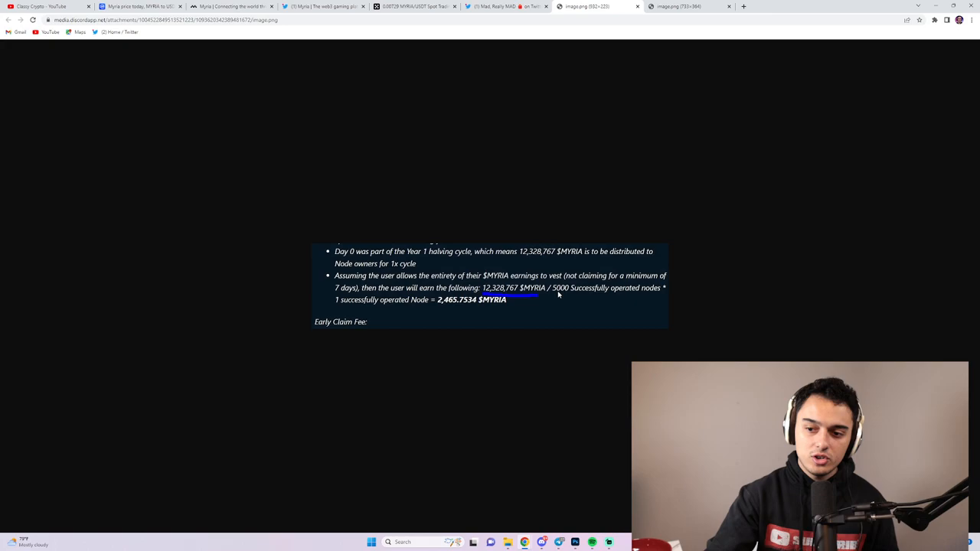
{"action": "mouse_move", "coordinate": [457, 313]}
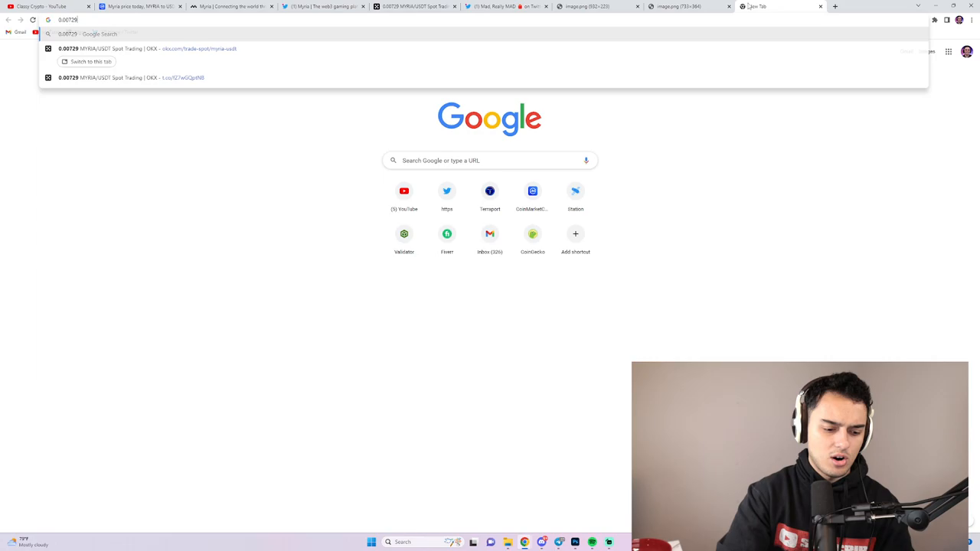
- Calculate 0.00729 x 2465 in Google Search to value one node's reward
{"action": "type", "text": "0.00729 x 2465"}
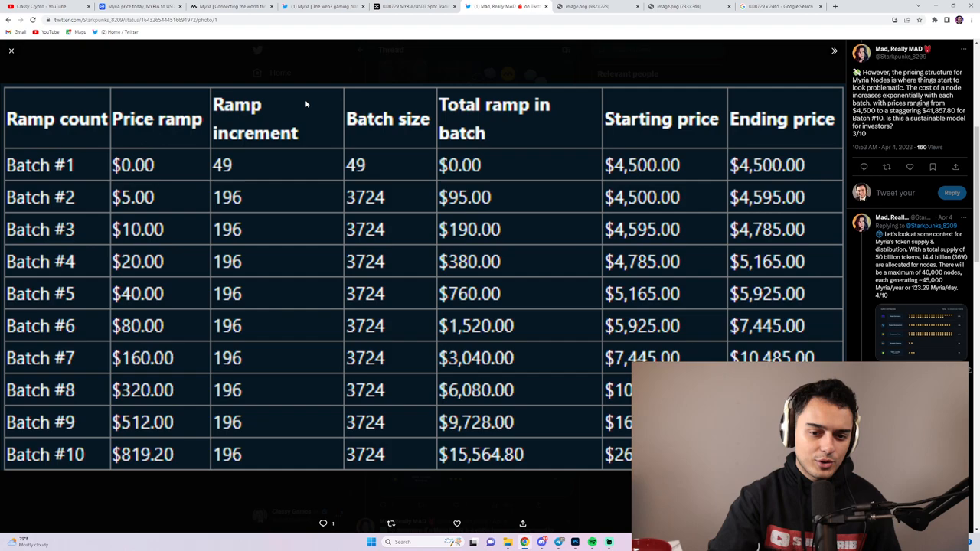
{"action": "mouse_move", "coordinate": [311, 366]}
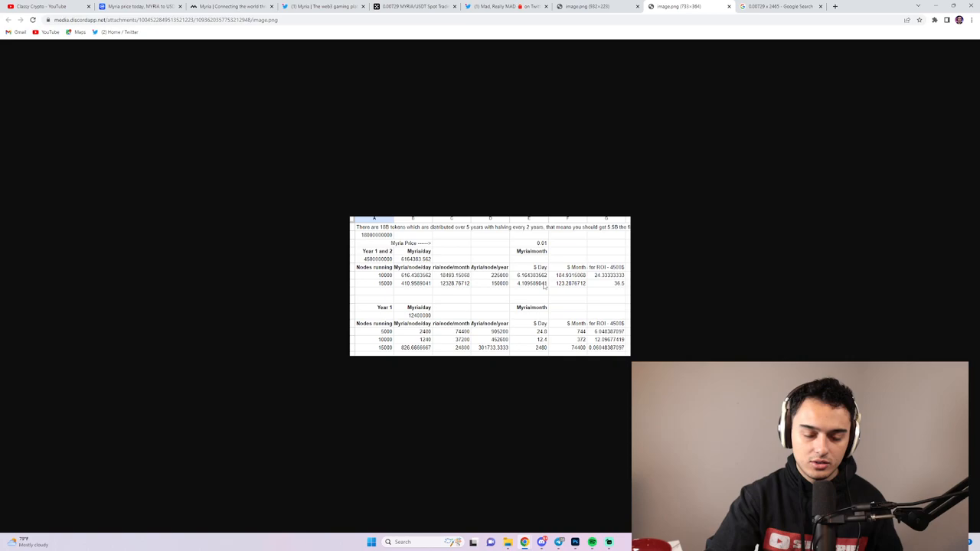
{"action": "mouse_move", "coordinate": [598, 283]}
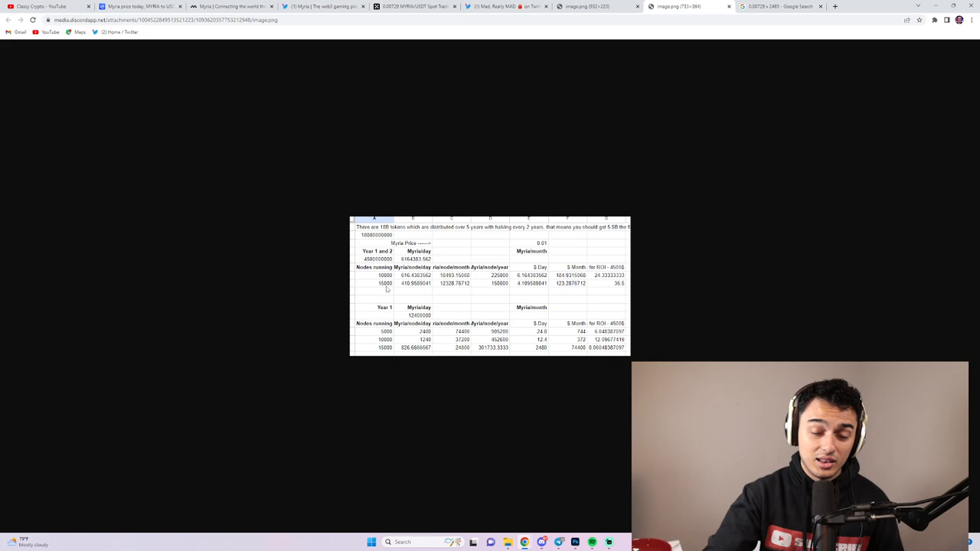
{"action": "mouse_move", "coordinate": [609, 291]}
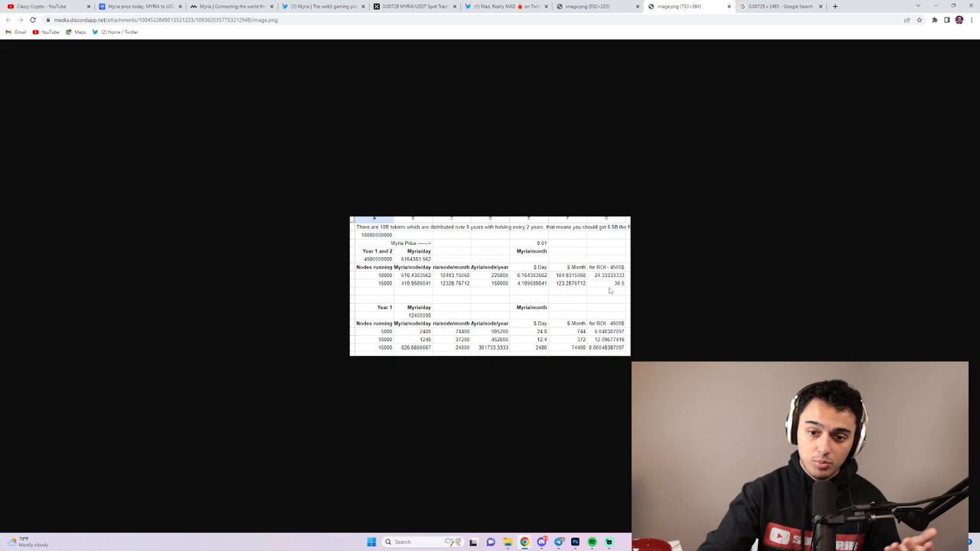
{"action": "mouse_move", "coordinate": [539, 261]}
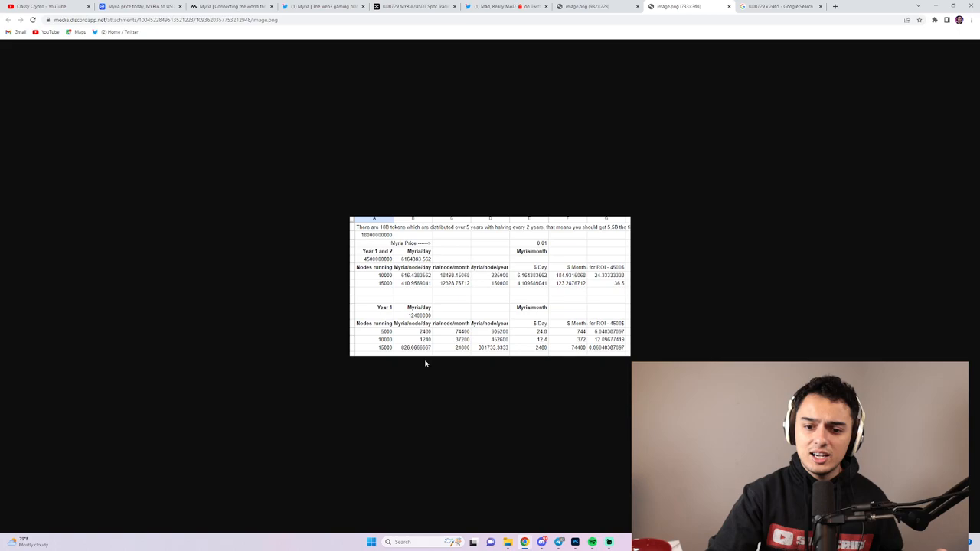
- Leave the Discord reward spreadsheet for the Myria website tab
{"action": "left_click", "coordinate": [778, 7]}
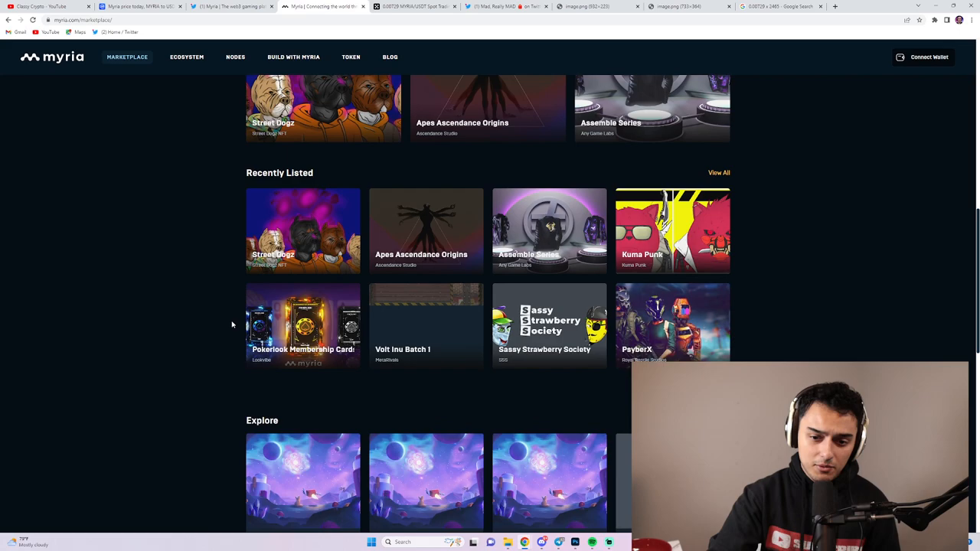
- Open Myria's Ecosystem games page with its genre and publisher filters
{"action": "left_click", "coordinate": [187, 56]}
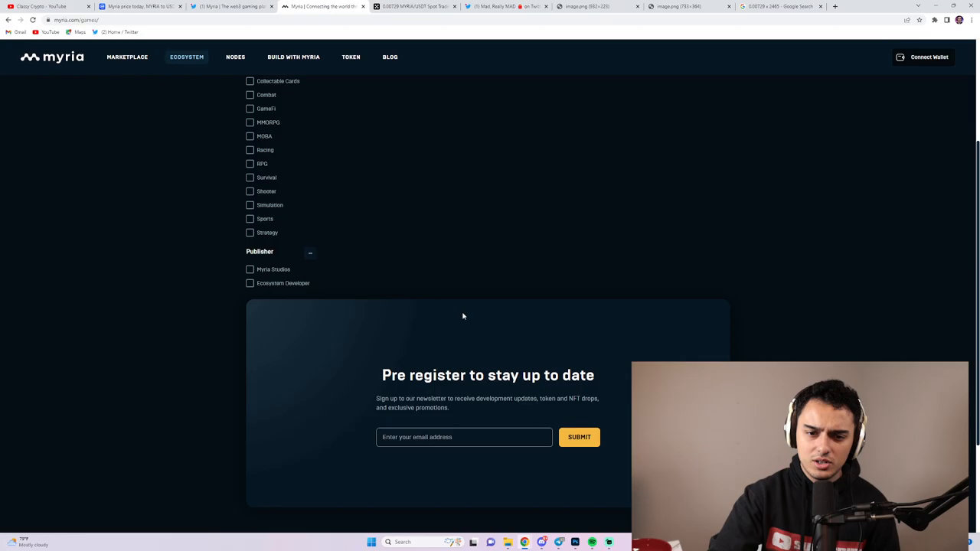
- Scroll the games catalogue and return to Metarush, Metakart and Block Royale at the top
{"action": "scroll", "scroll_direction": "up", "scroll_amount": 3}
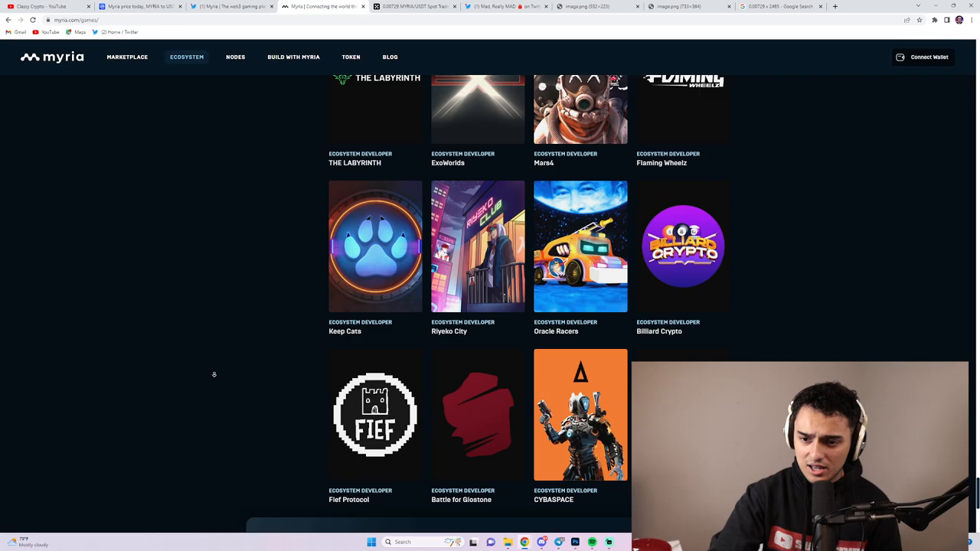
{"action": "scroll", "scroll_direction": "down", "scroll_amount": 3}
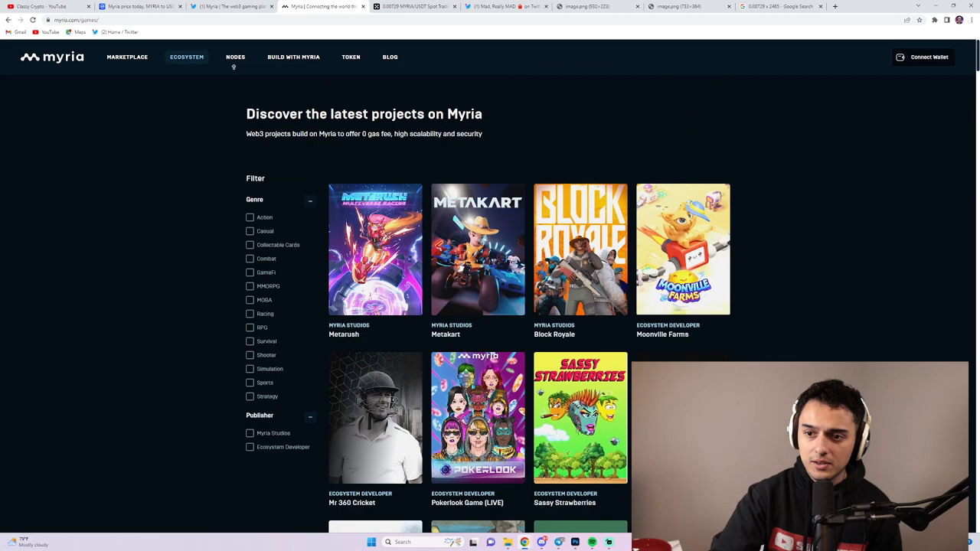
- Glance at the Nodes and Build with Myria pages, then open the Token page
{"action": "left_click", "coordinate": [235, 57]}
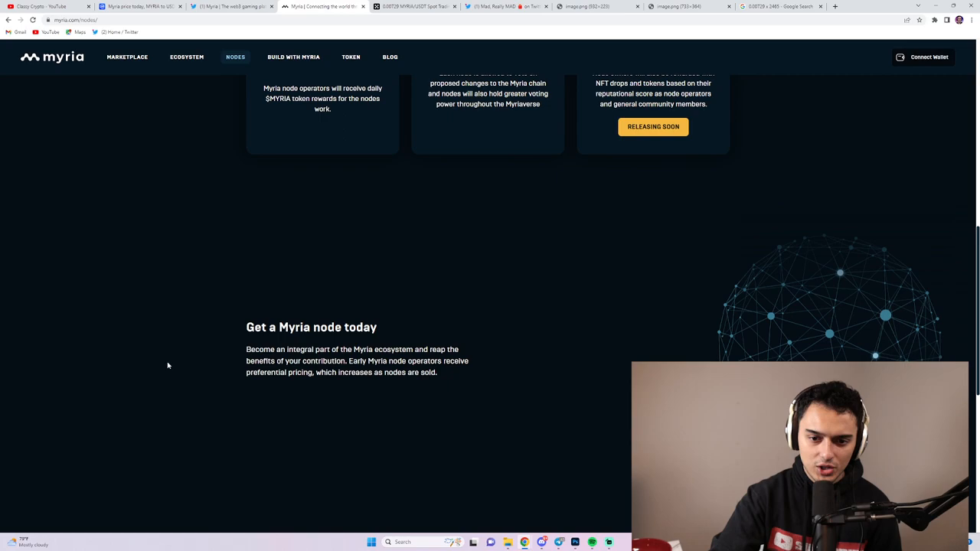
{"action": "left_click", "coordinate": [292, 56]}
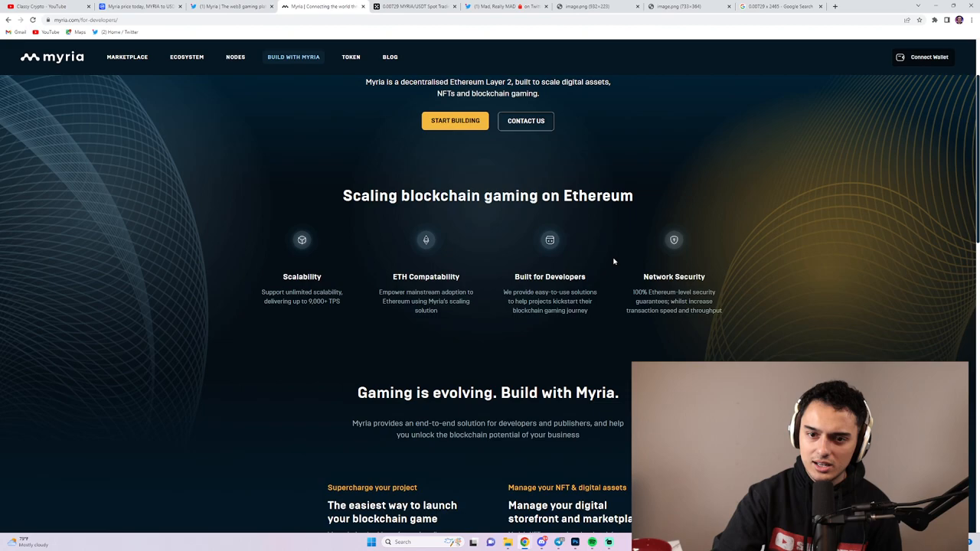
{"action": "scroll", "scroll_direction": "down", "scroll_amount": 3}
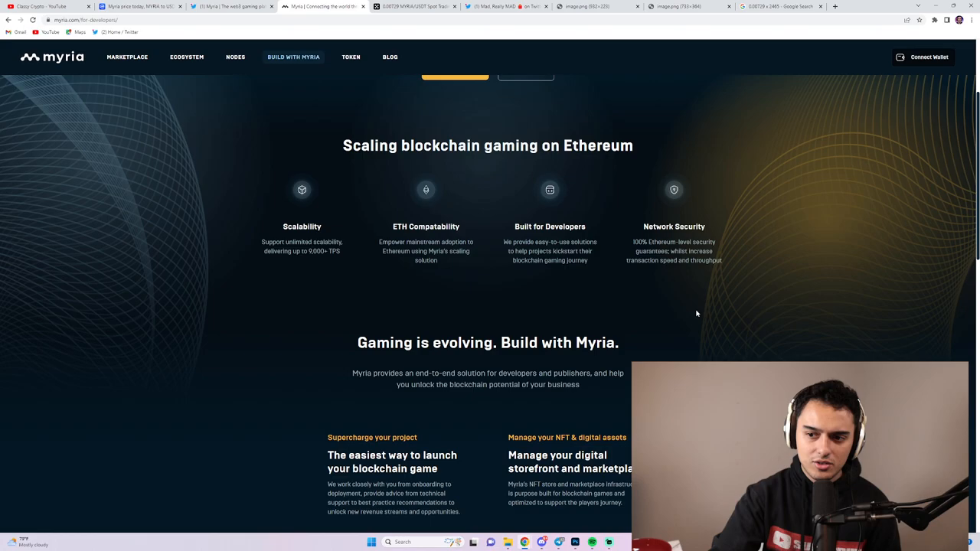
{"action": "left_click", "coordinate": [350, 57]}
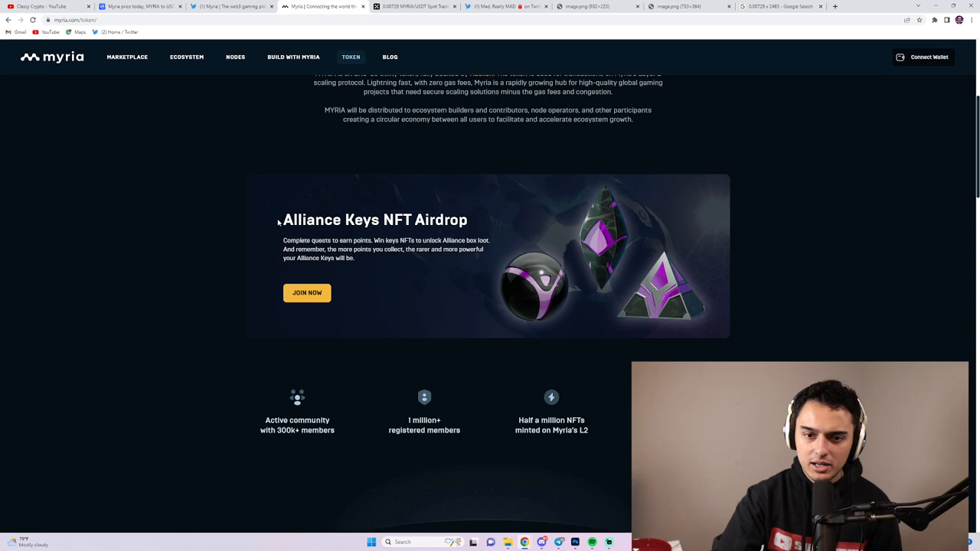
- Review token utilities, check OKX's MYRIA/USDT chart, then CoinMarketCap's $0.007566 listing
{"action": "scroll", "scroll_direction": "down", "scroll_amount": 3}
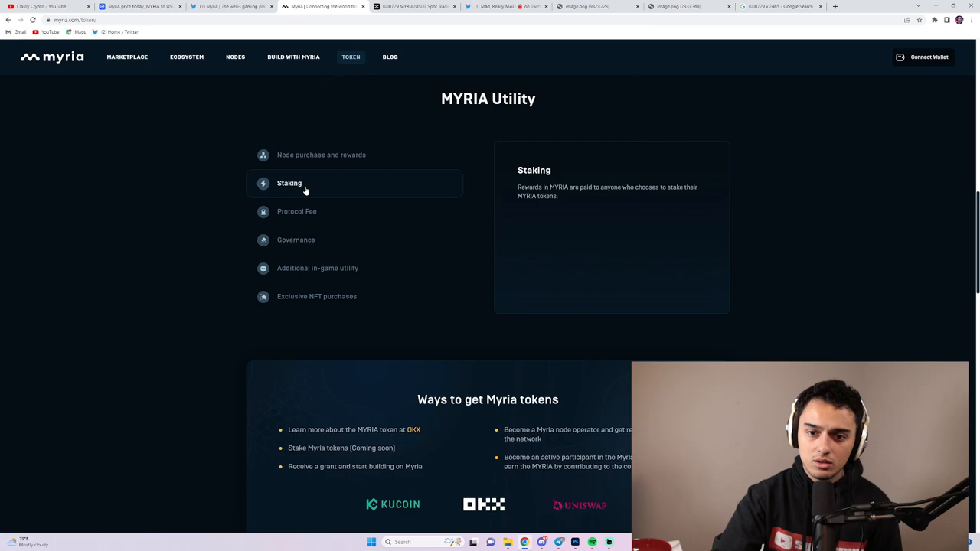
{"action": "scroll", "scroll_direction": "up", "scroll_amount": 3}
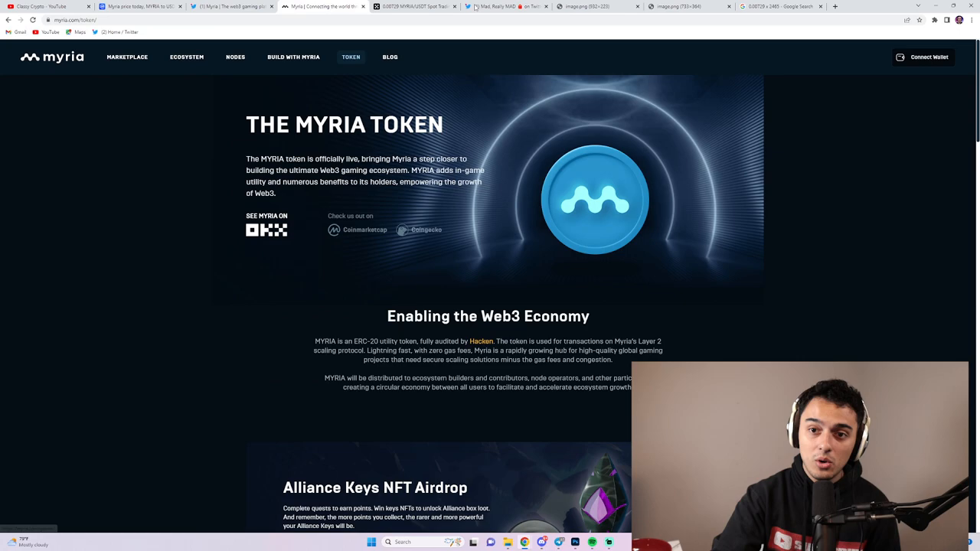
{"action": "left_click", "coordinate": [417, 10]}
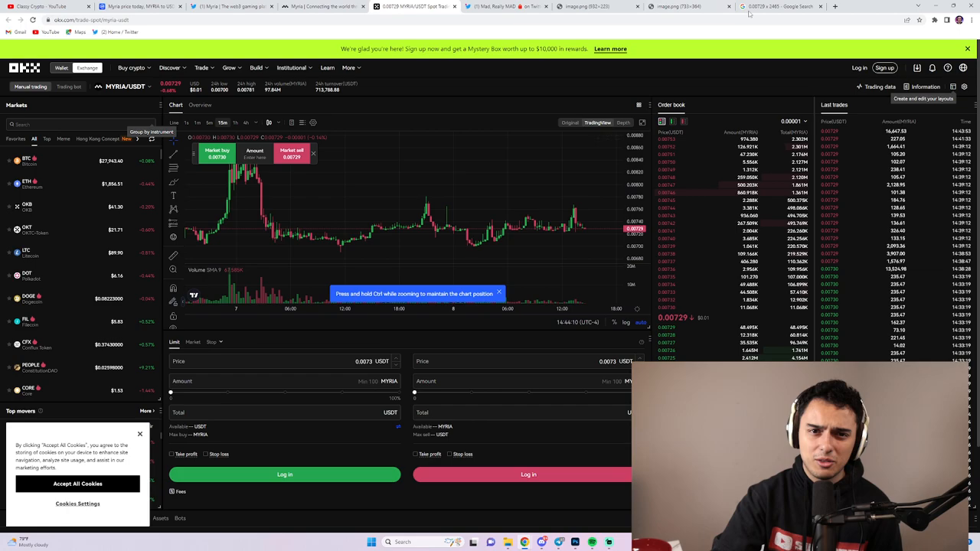
{"action": "left_click", "coordinate": [119, 7]}
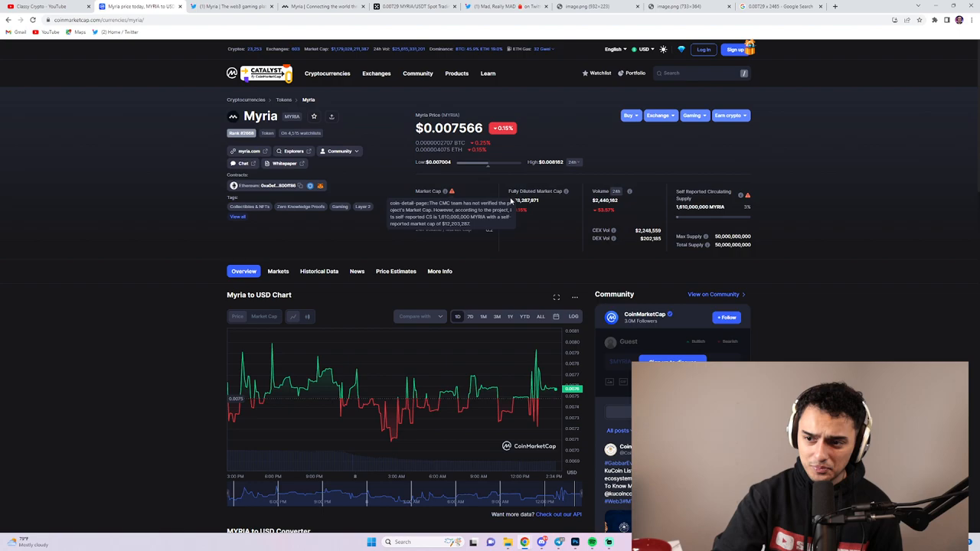